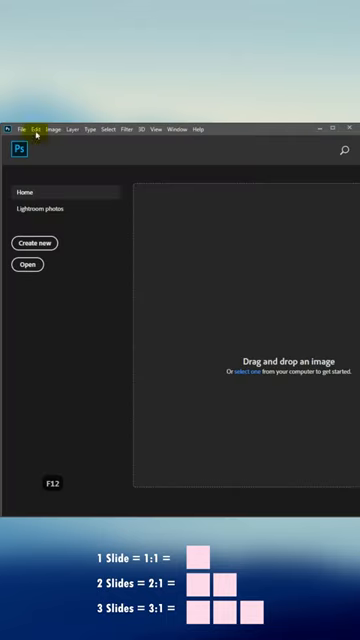
Open the New Document dialog from the Home screen, showing the 5120×2160 px preset.
click(35, 242)
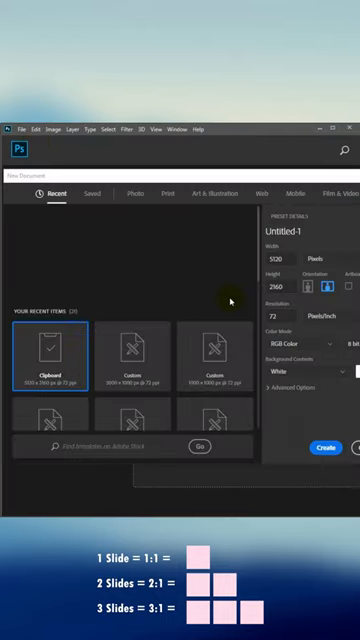
Enter 3000 px as the new document's width.
text(3000)
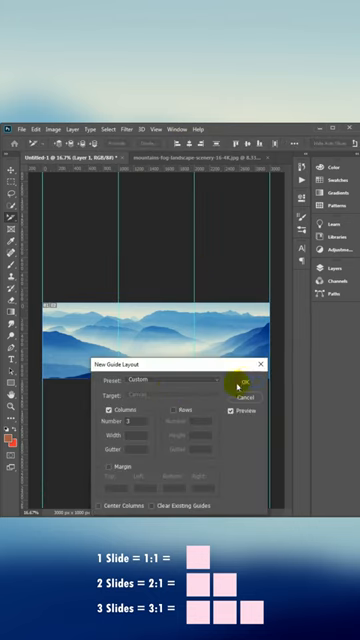
Confirm the three-column guides, slice along them, and export 'Mountain' via Save for Web.
click(248, 382)
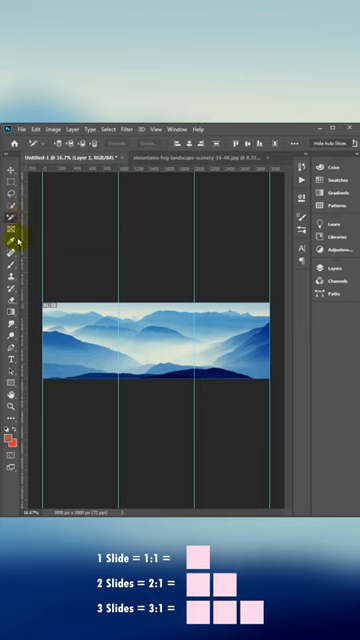
click(14, 203)
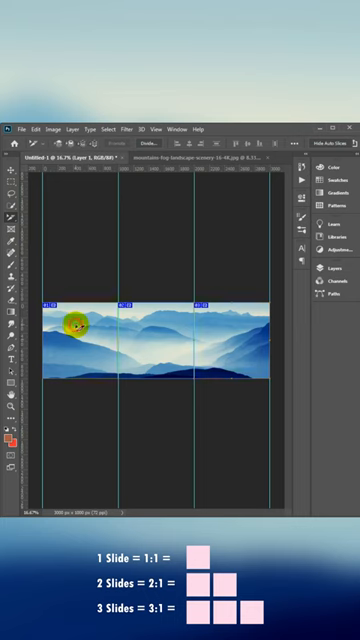
click(19, 128)
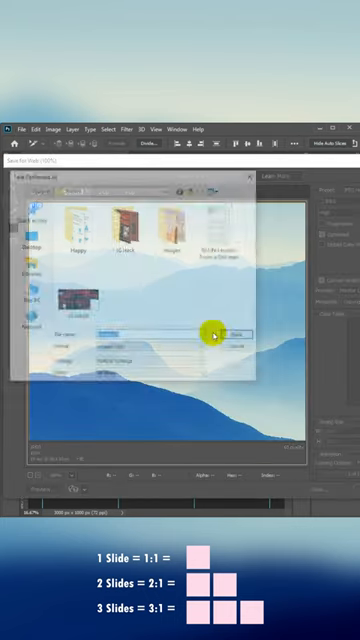
click(235, 332)
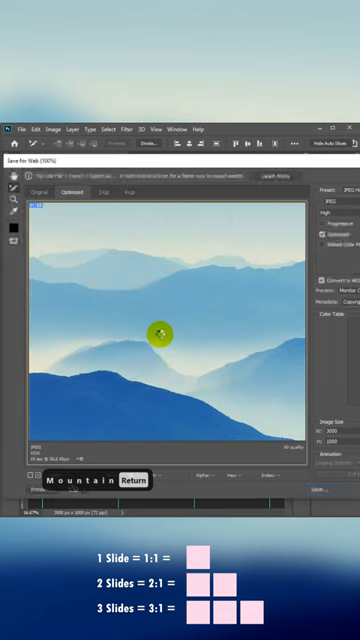